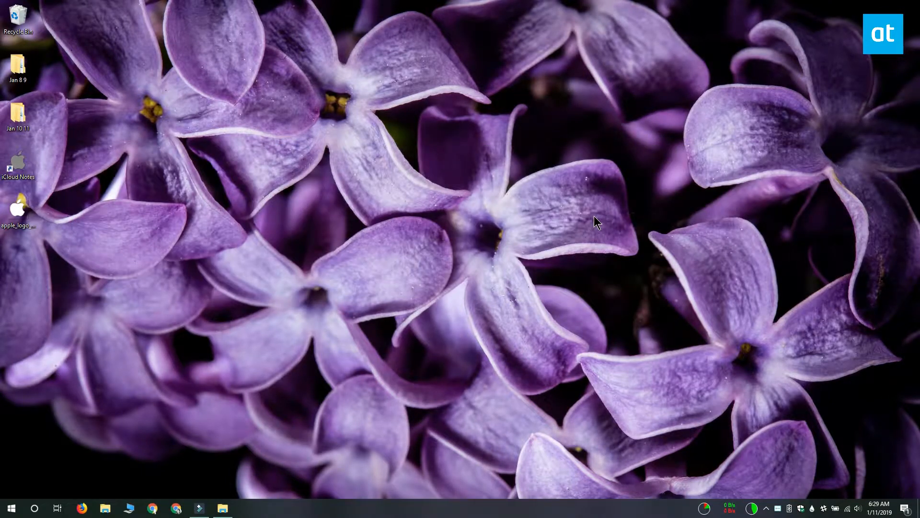
{"action": "mouse_move", "coordinate": [362, 242]}
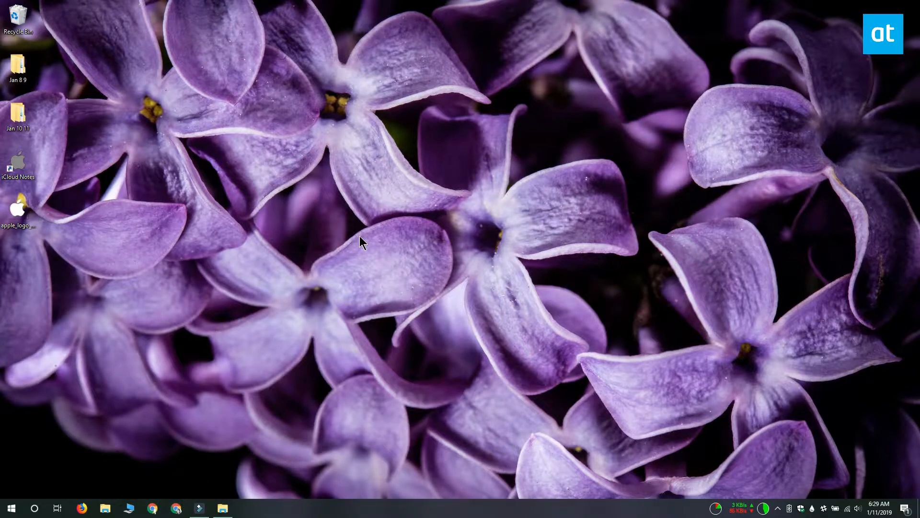
- Launch Google Chrome from the taskbar with the AddictiveTips homepage loading
{"action": "left_click", "coordinate": [175, 508]}
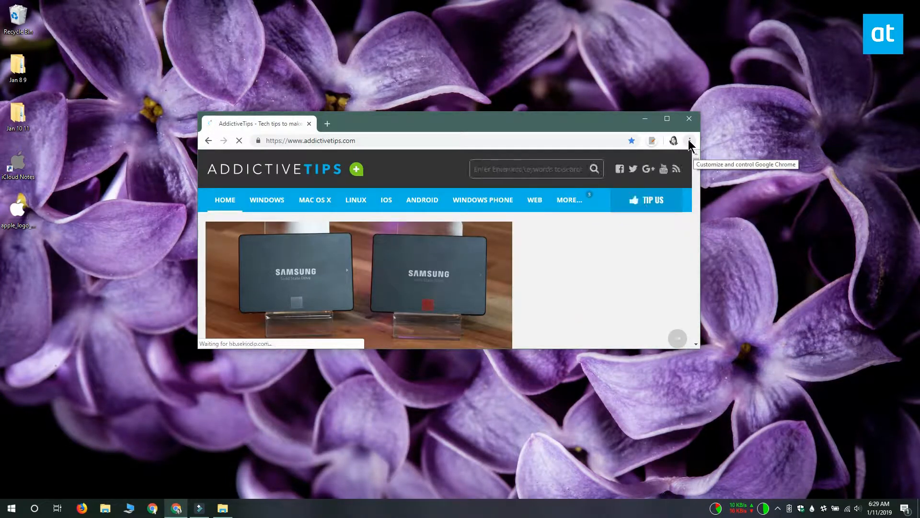
- Create a Chrome desktop shortcut for the AddictiveTips site via More tools > Create shortcut
{"action": "left_click", "coordinate": [689, 140]}
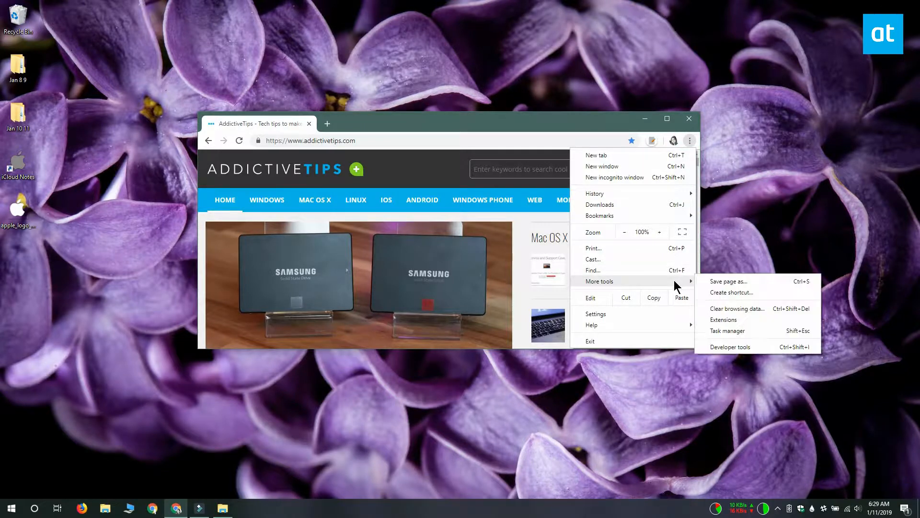
{"action": "left_click", "coordinate": [731, 292]}
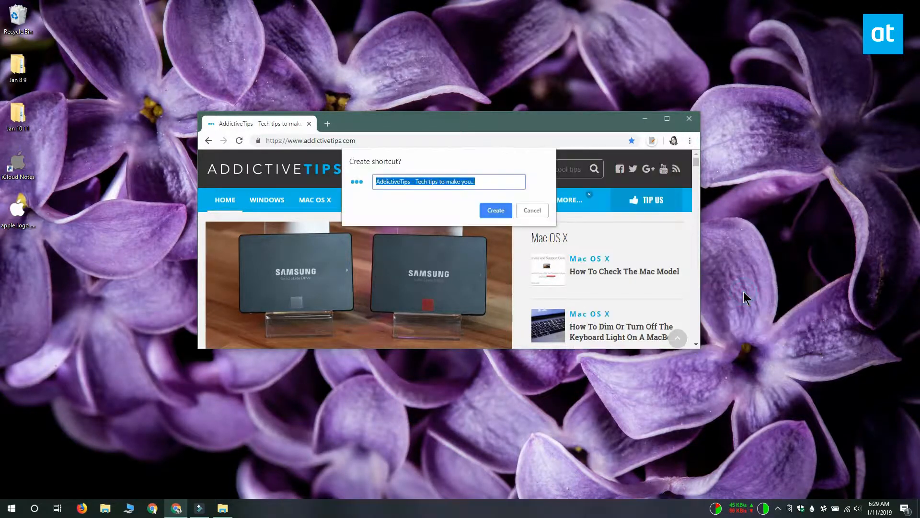
{"action": "left_click", "coordinate": [494, 210]}
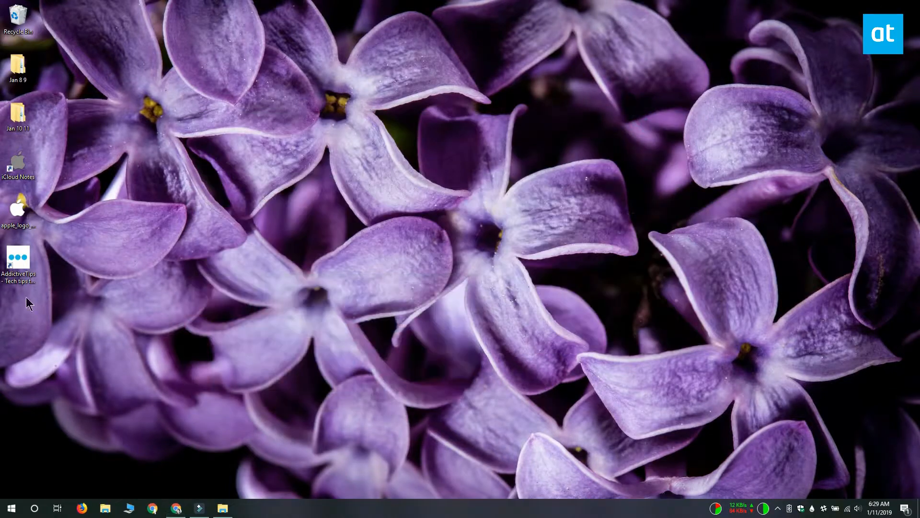
{"action": "mouse_move", "coordinate": [18, 261]}
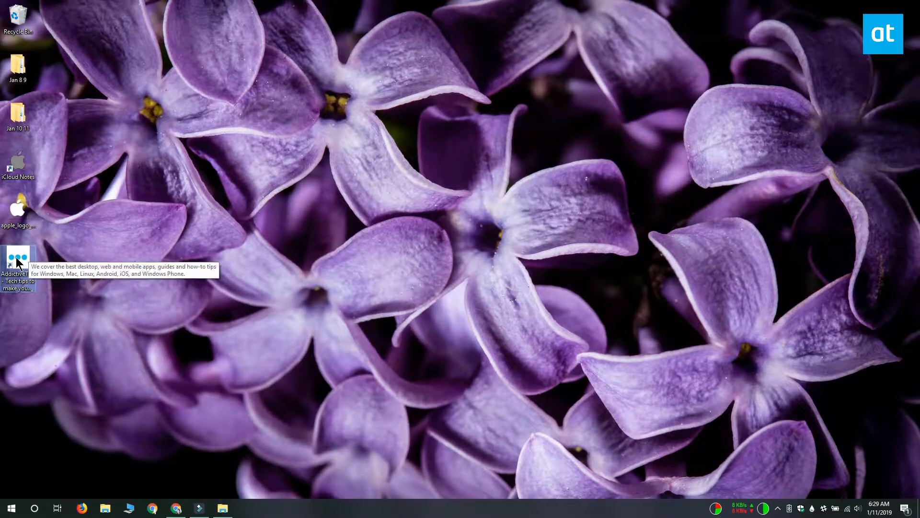
- Pin the AddictiveTips desktop shortcut to Start and show it in the Start menu
{"action": "right_click", "coordinate": [17, 261]}
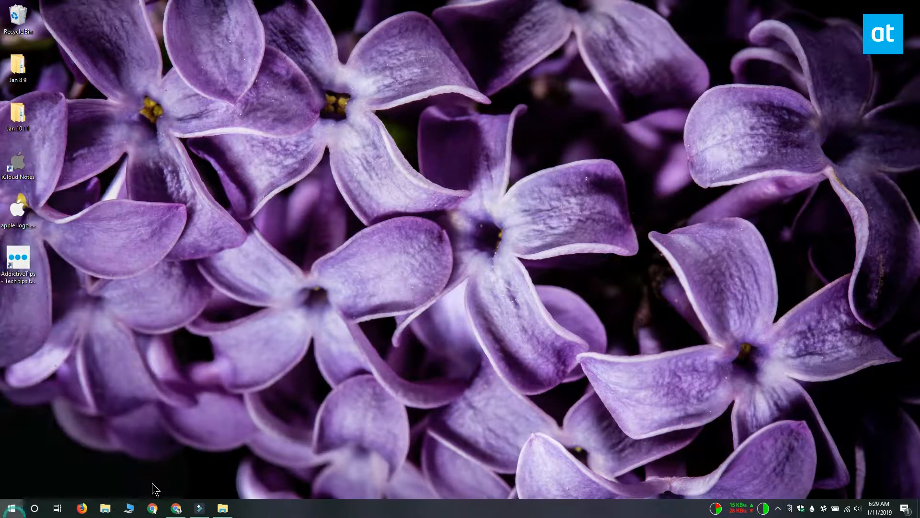
{"action": "left_click", "coordinate": [10, 506]}
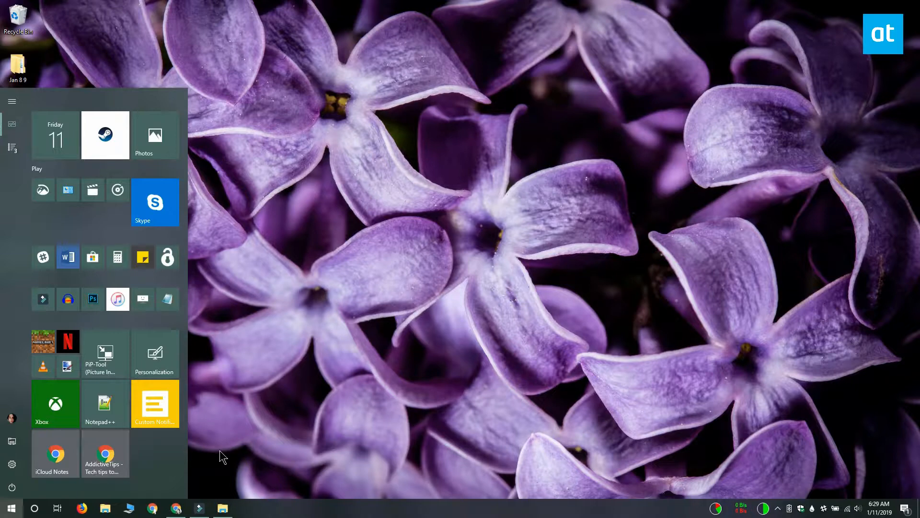
{"action": "mouse_move", "coordinate": [129, 456]}
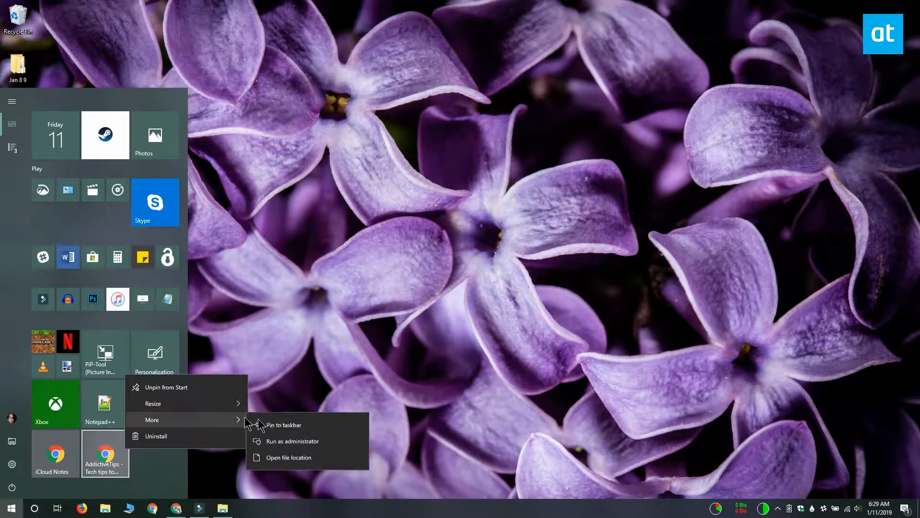
- Reveal the AddictiveTips tile's shortcut file in the Chrome Apps folder
{"action": "left_click", "coordinate": [287, 458]}
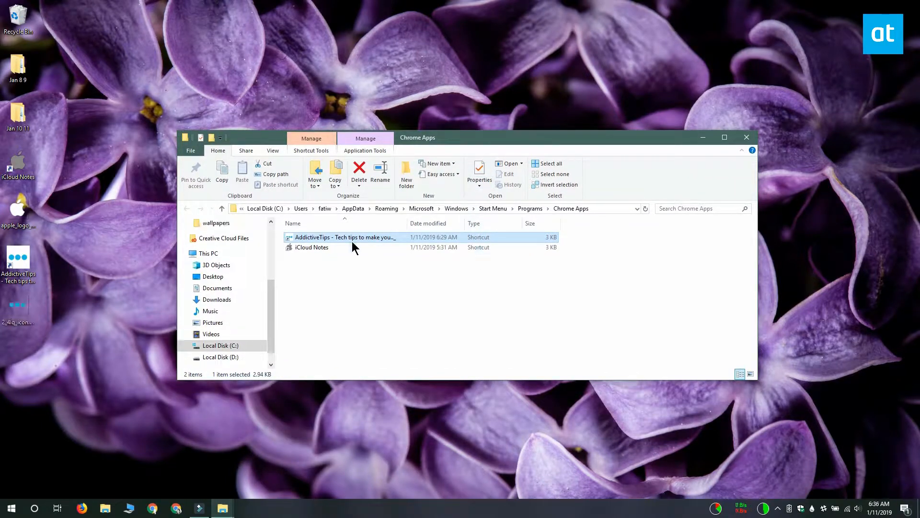
- Set the AddictiveTips shortcut's icon to 2_4lq_icon.ico, the blue three-dot icon from the desktop
{"action": "right_click", "coordinate": [345, 237]}
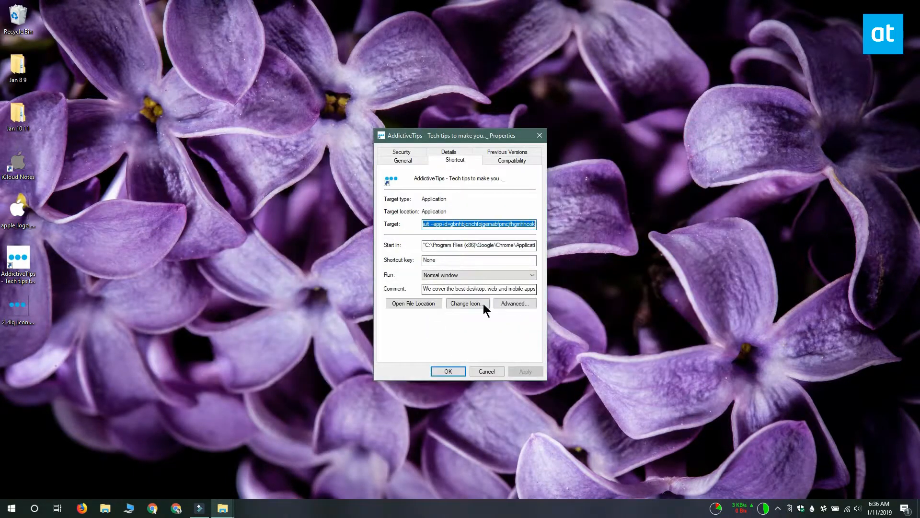
{"action": "left_click", "coordinate": [466, 303]}
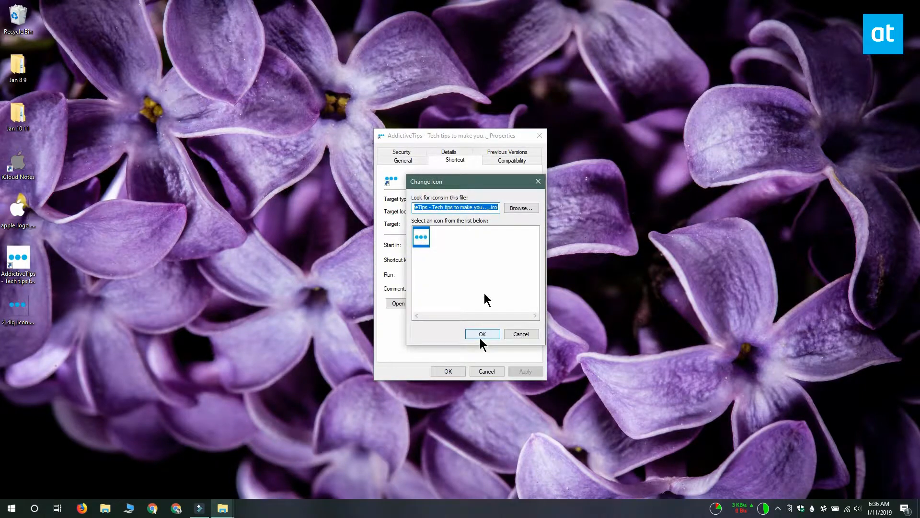
{"action": "left_click", "coordinate": [520, 208]}
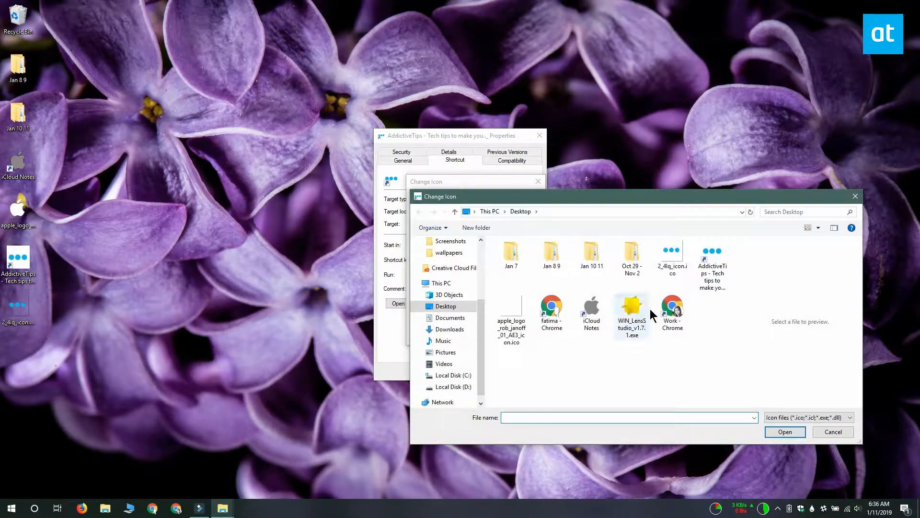
{"action": "left_click", "coordinate": [785, 431]}
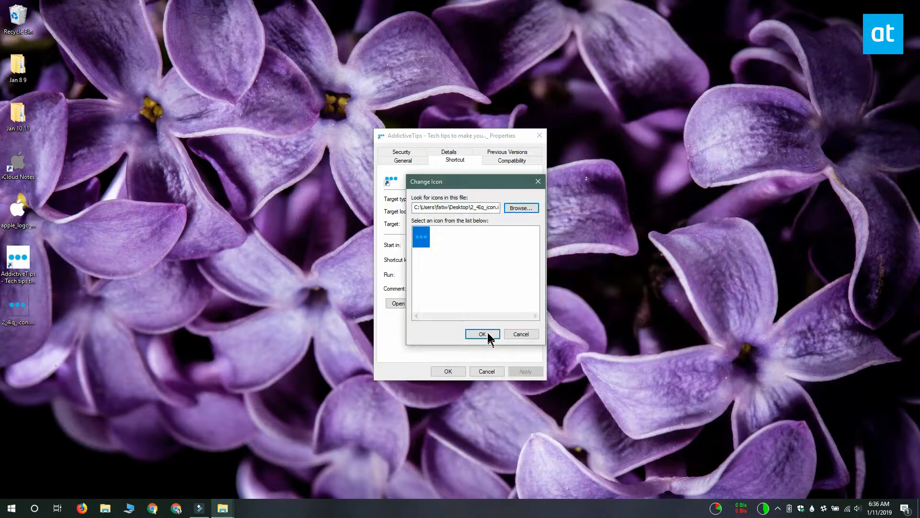
{"action": "left_click", "coordinate": [482, 334]}
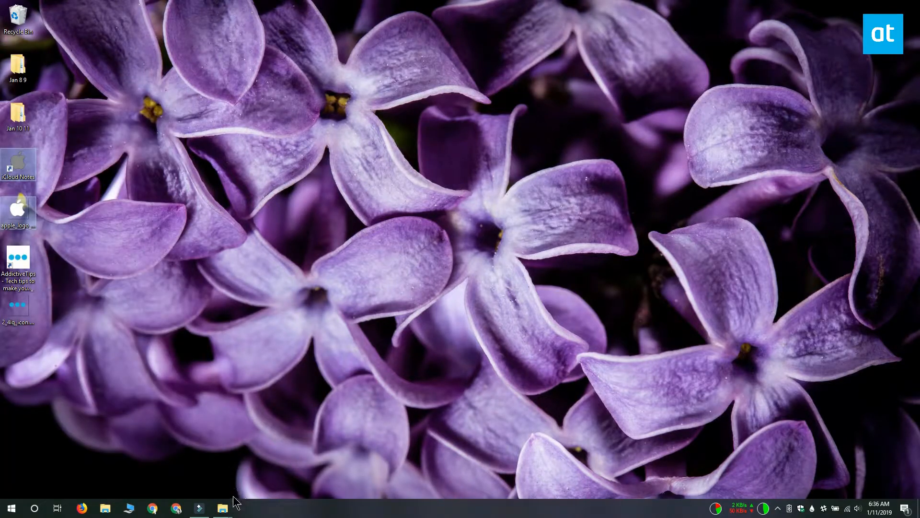
- Delete chrome.VisualElementsManifest.xml from Chrome's Application folder with administrator permission
{"action": "left_click", "coordinate": [221, 508]}
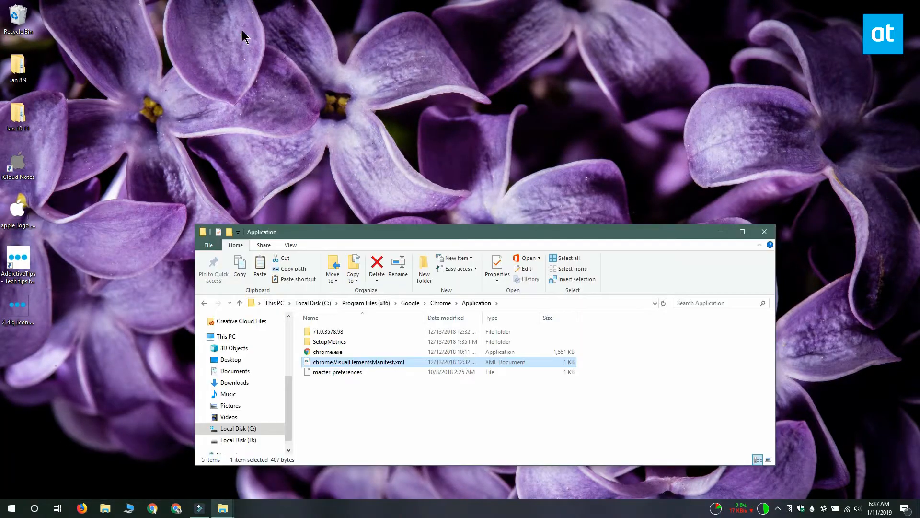
{"action": "right_click", "coordinate": [246, 36]}
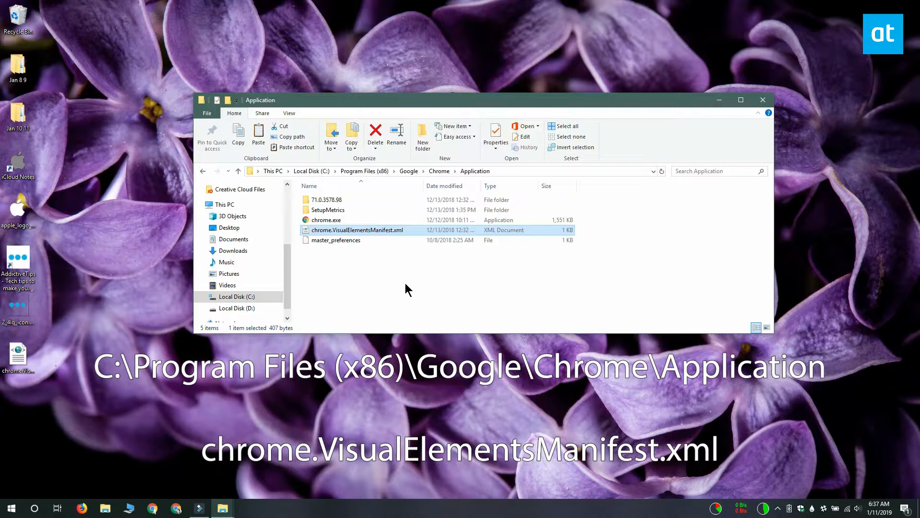
{"action": "left_click", "coordinate": [375, 132]}
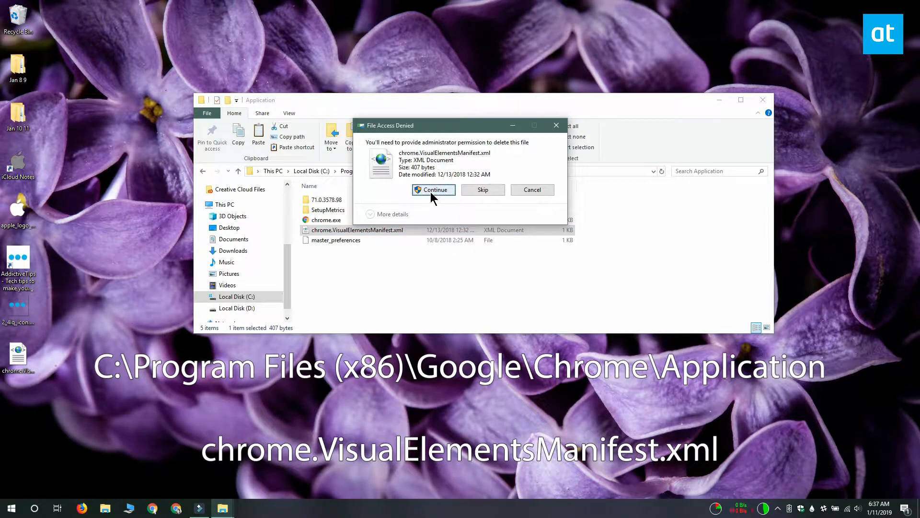
{"action": "left_click", "coordinate": [433, 189]}
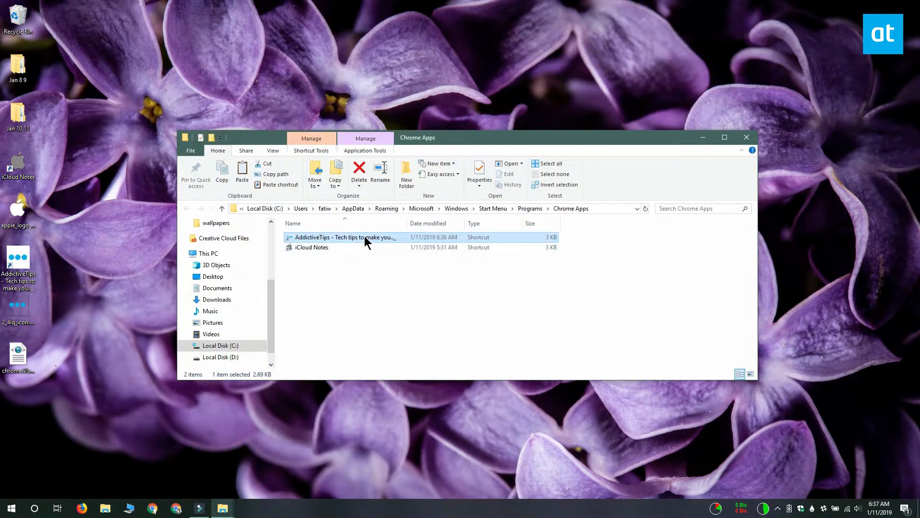
- Reselect 2_4lq_icon.ico as the AddictiveTips shortcut's icon through its Properties
{"action": "right_click", "coordinate": [346, 237]}
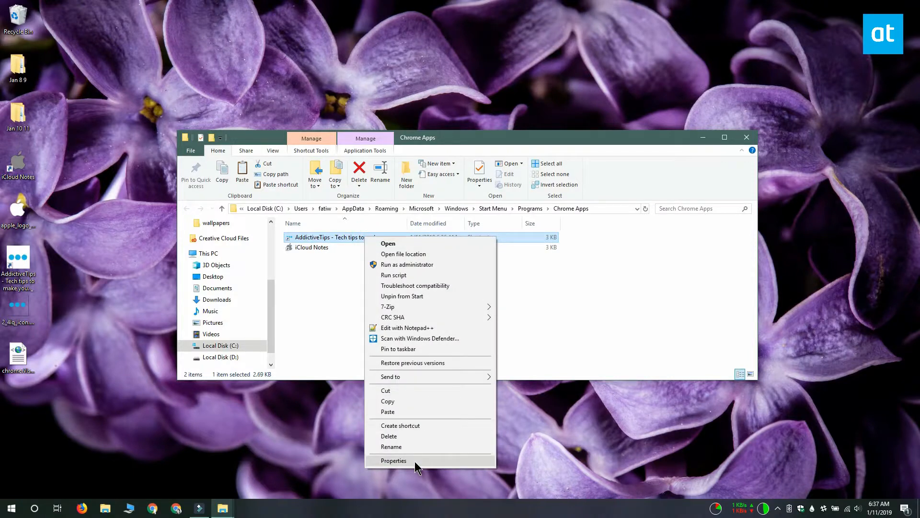
{"action": "left_click", "coordinate": [393, 460]}
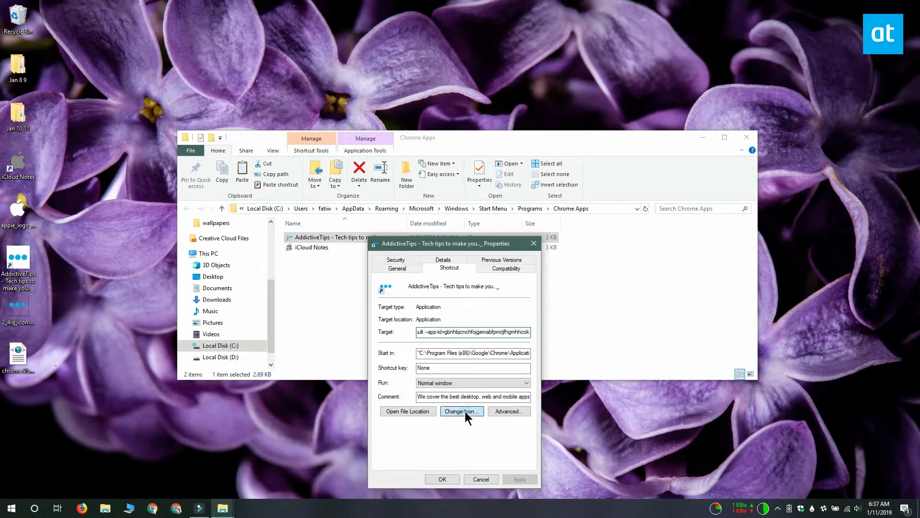
{"action": "left_click", "coordinate": [461, 411]}
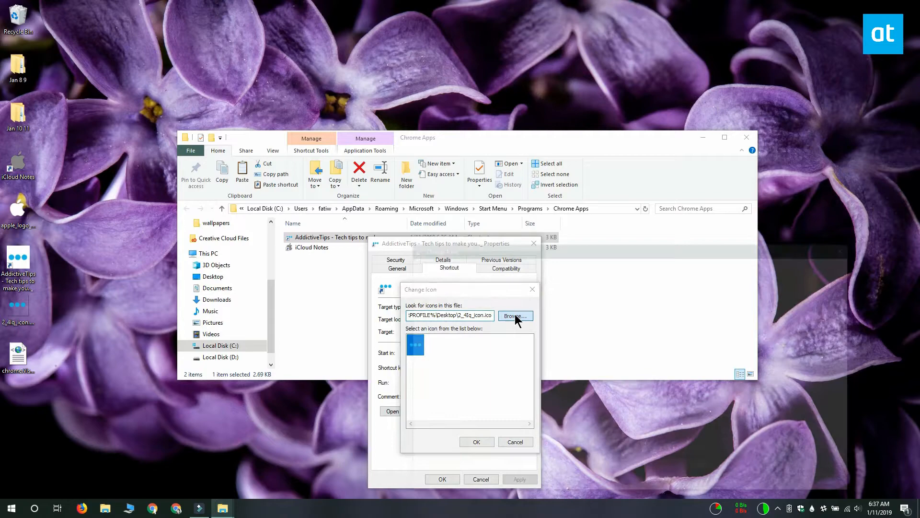
{"action": "left_click", "coordinate": [514, 315]}
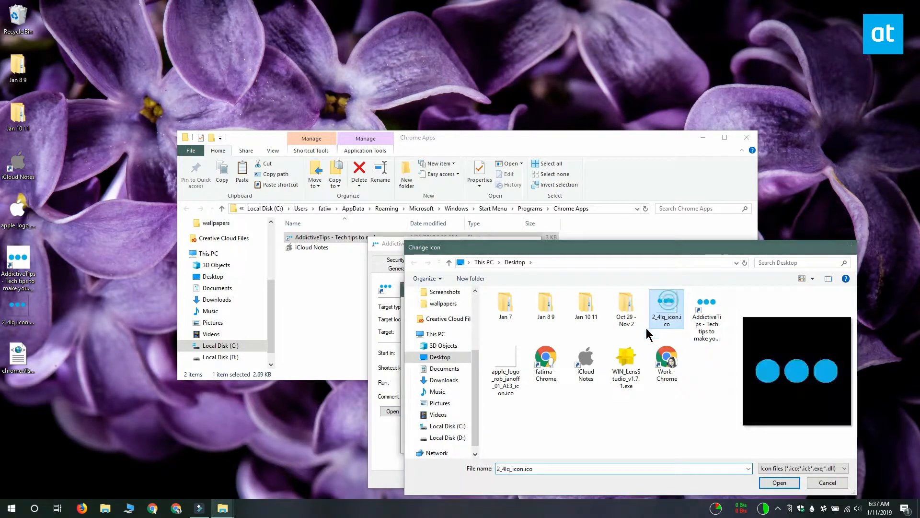
{"action": "left_click", "coordinate": [778, 482]}
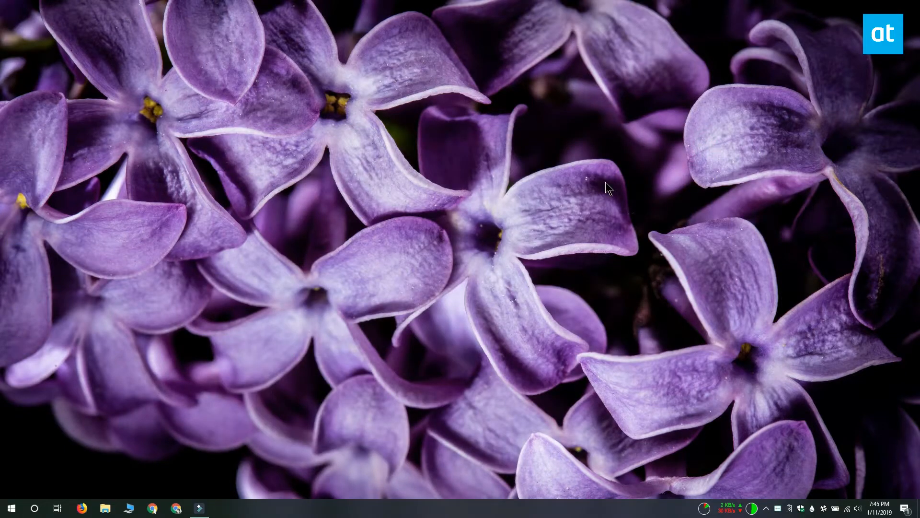
- Show the Start menu's AddictiveTips tile now displaying the blue three-dot icon
{"action": "left_click", "coordinate": [11, 508]}
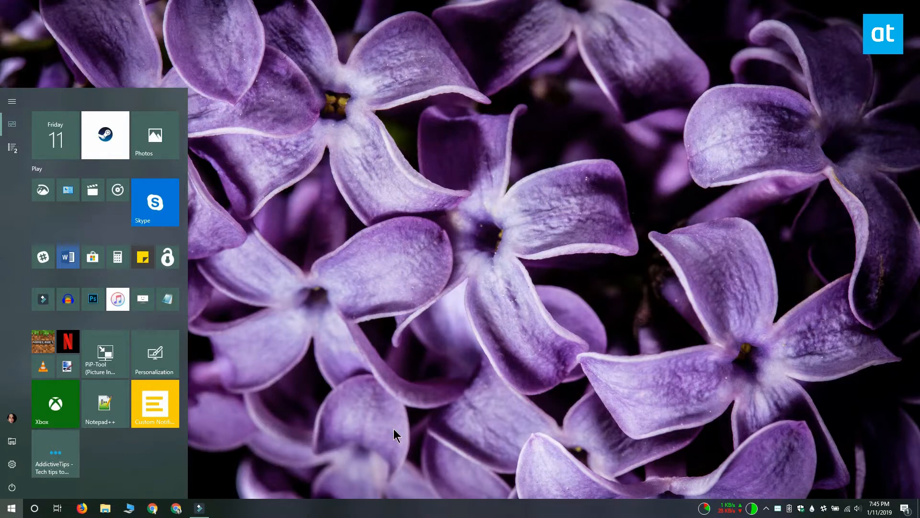
{"action": "mouse_move", "coordinate": [178, 467]}
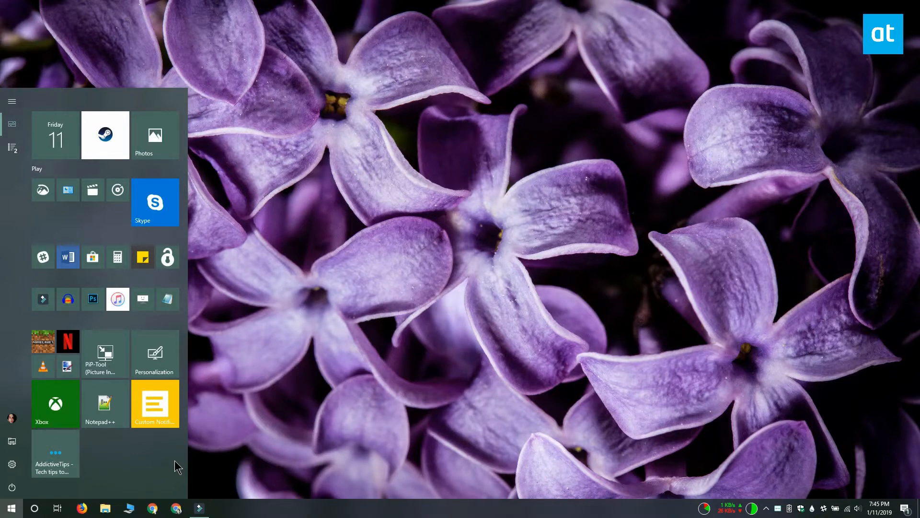